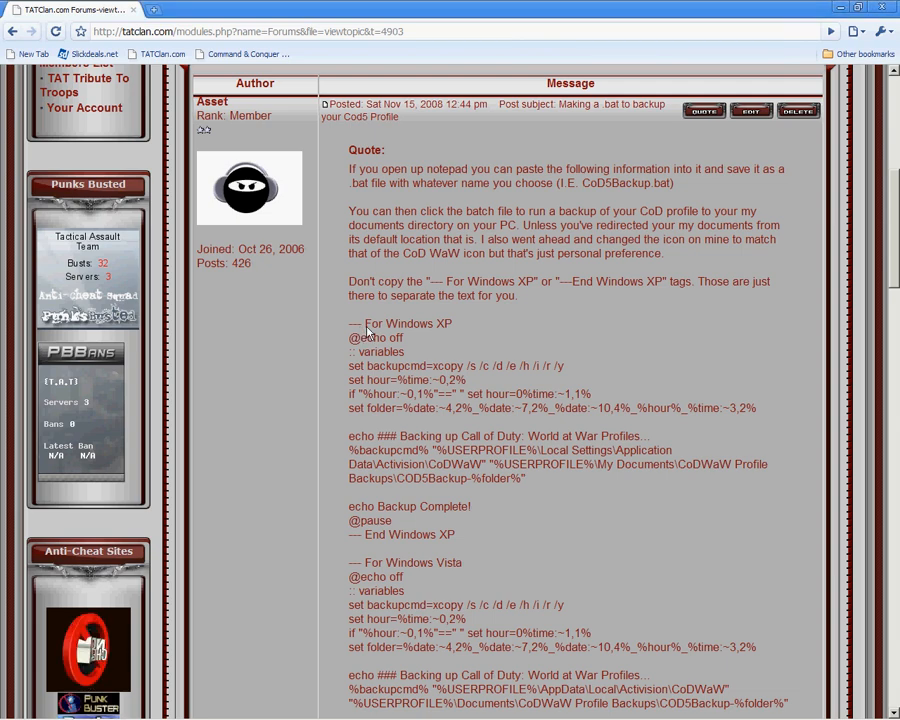
- Copy the selected Windows XP backup script text from the forum post via the context menu
scroll(down, 3)
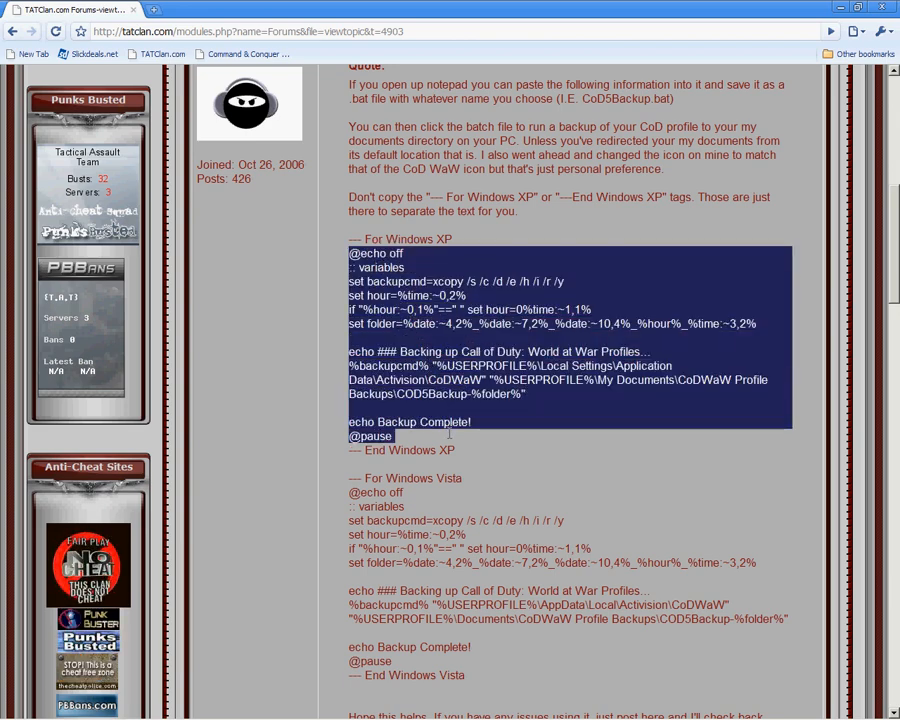
right_click(440, 310)
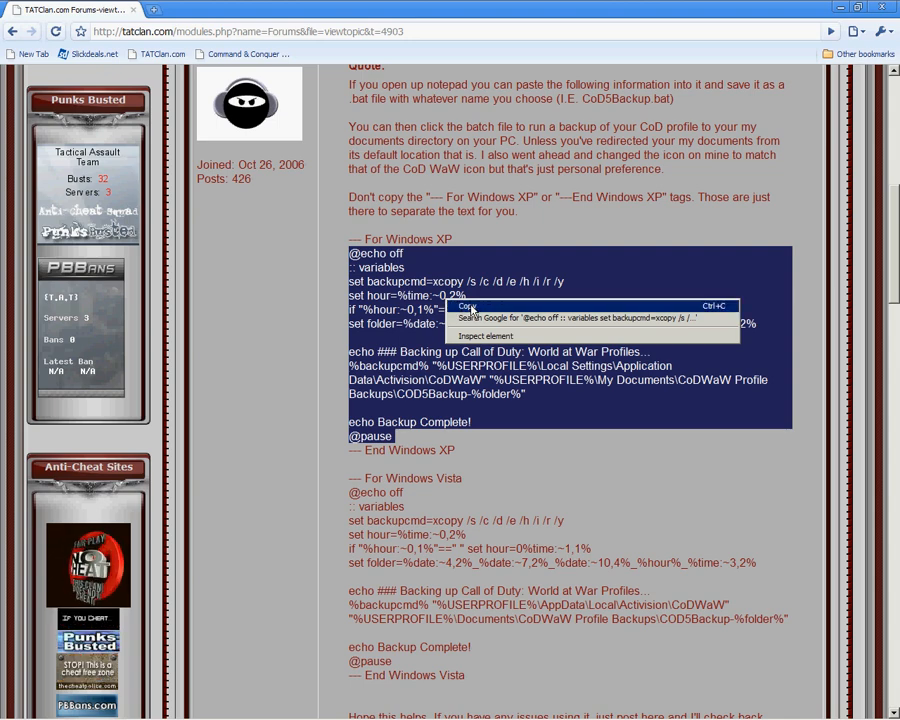
click(466, 306)
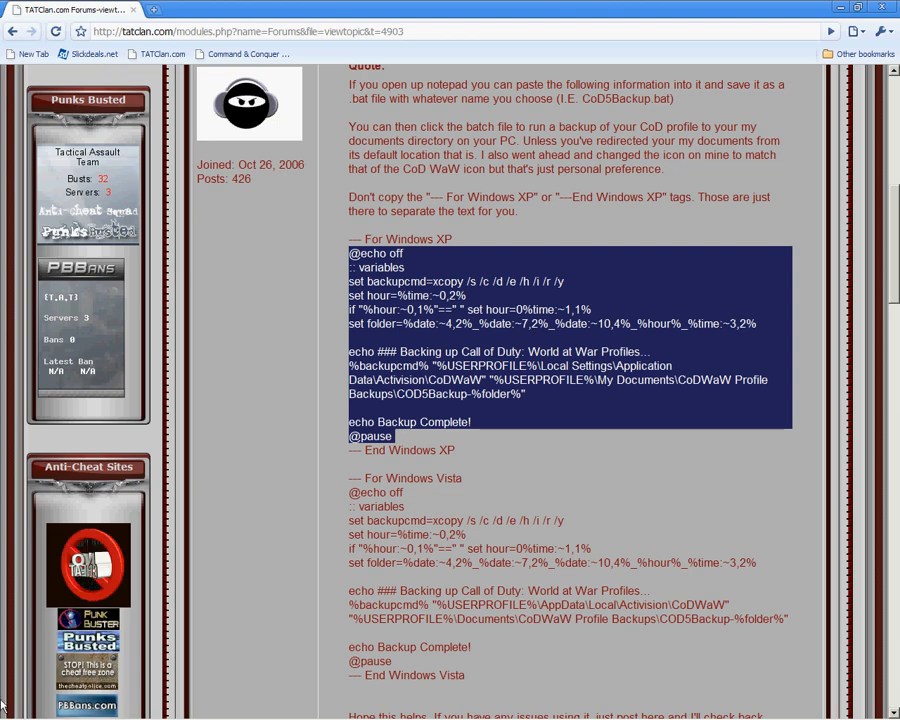
- Launch Notepad from Start > All Programs > Accessories to hold the copied script
click(24, 710)
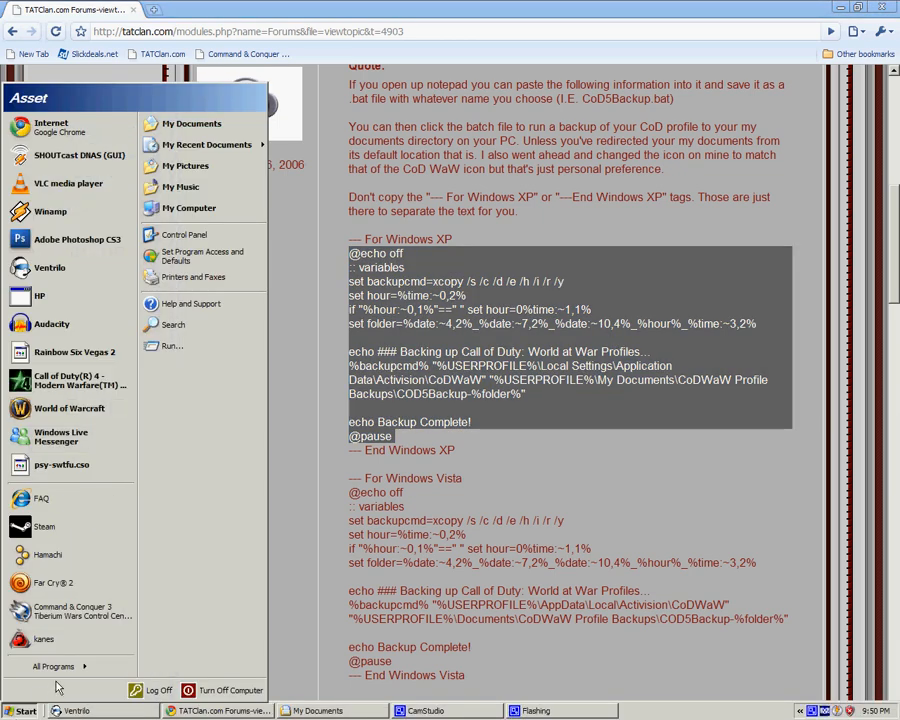
click(54, 666)
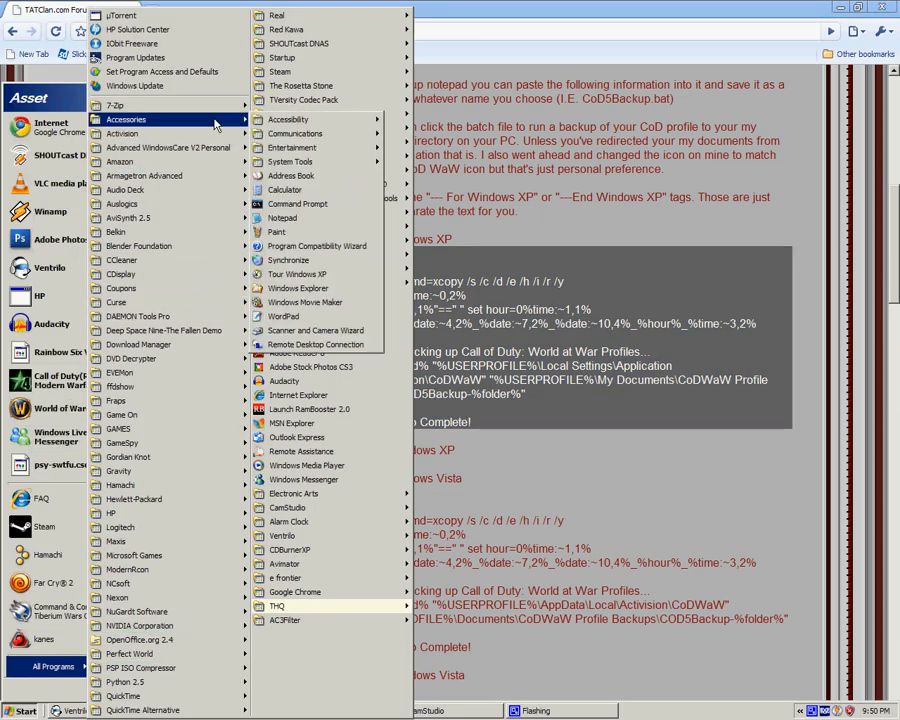
mouse_move(282, 218)
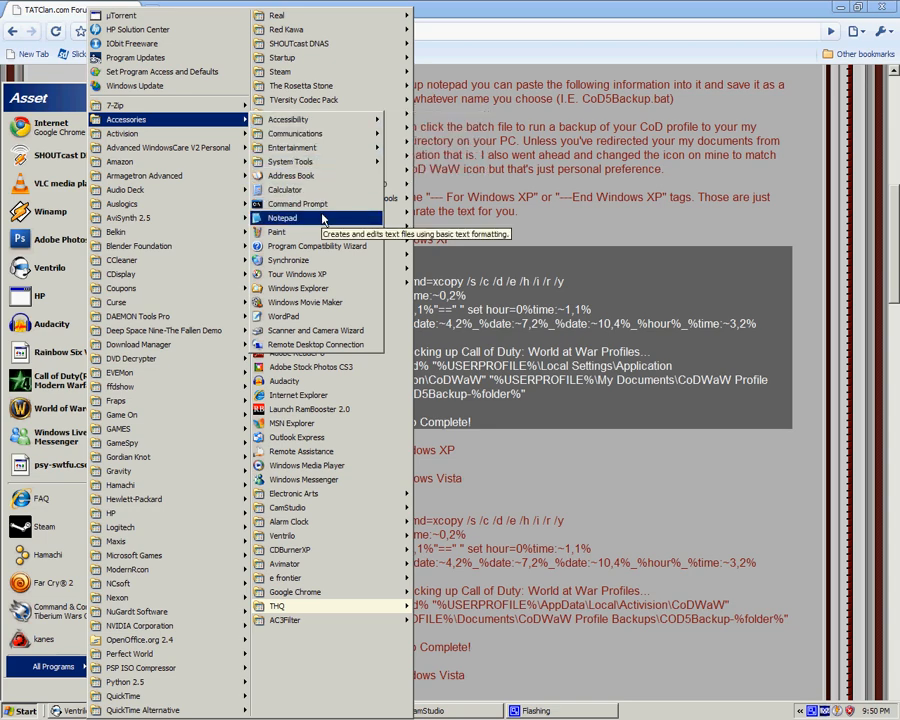
click(284, 216)
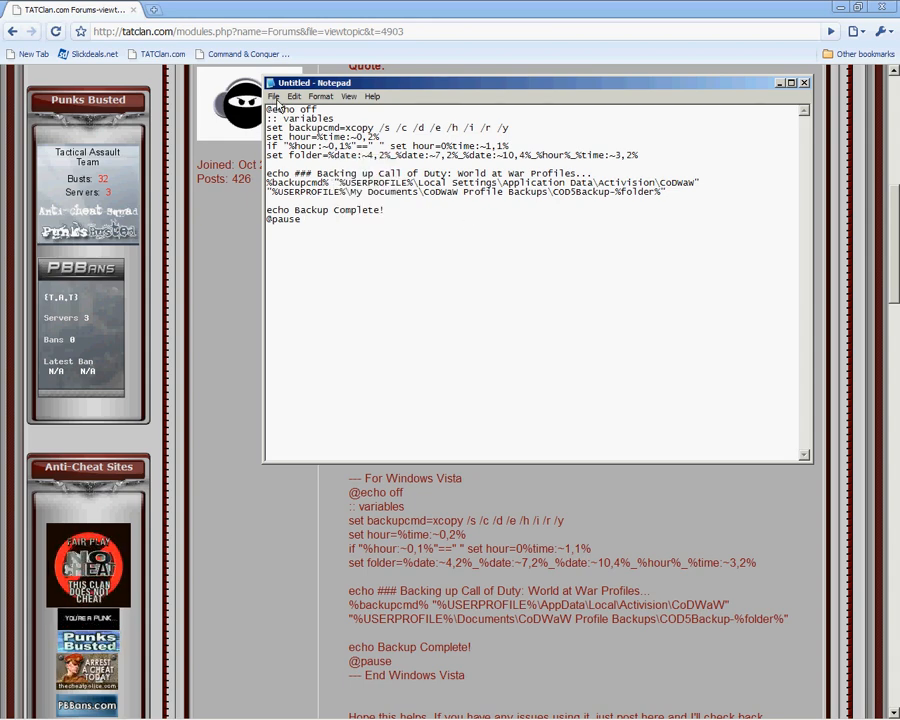
- Save the script to the Desktop as WAWBACKUP.bat via Save As
click(274, 96)
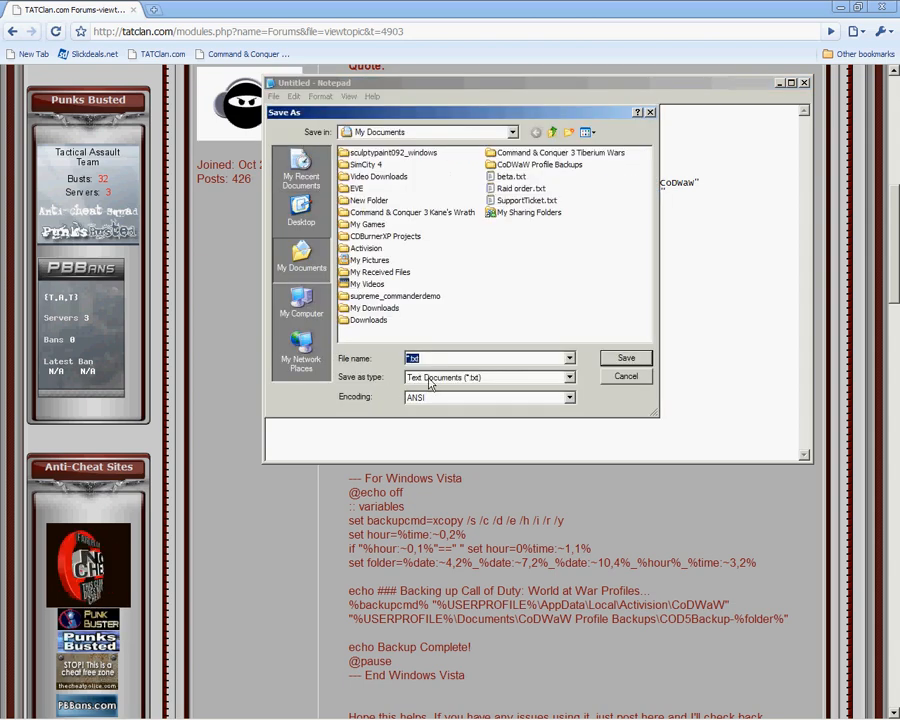
mouse_move(300, 344)
text(WAWBACKUP)
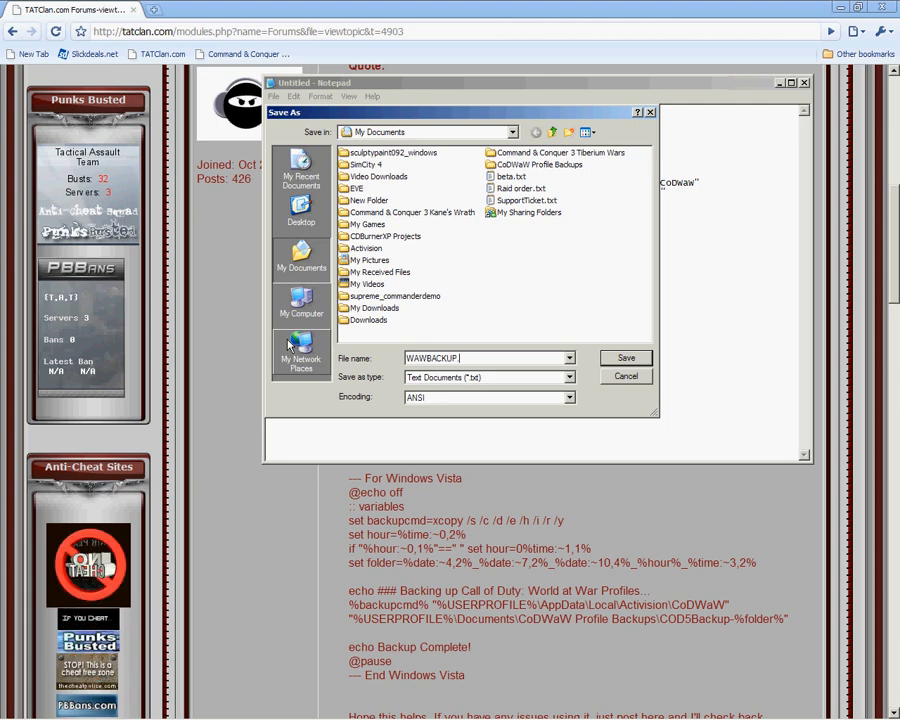
text(.bat)
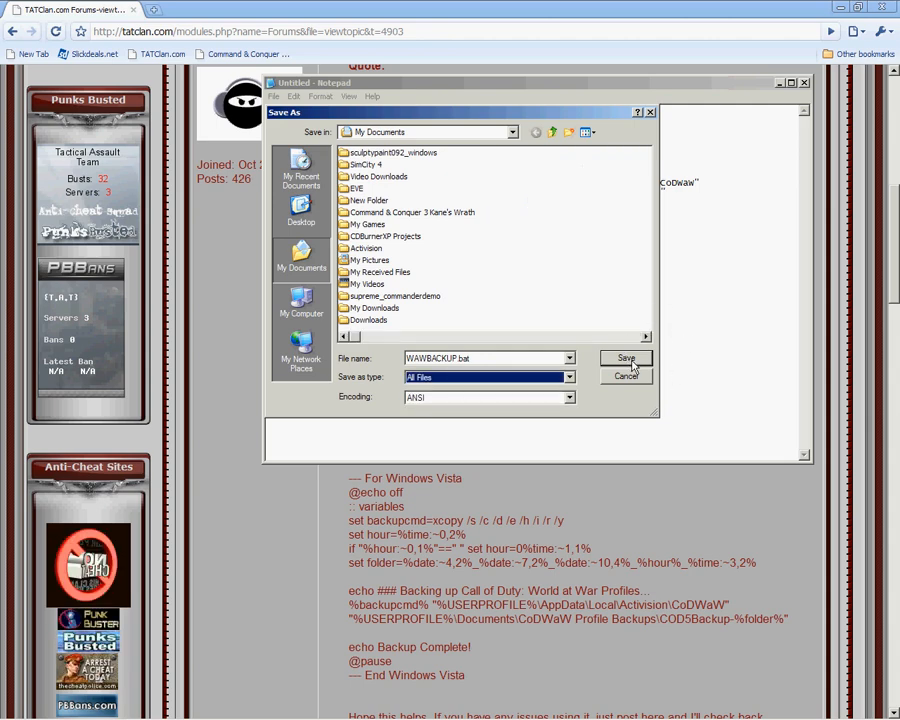
mouse_move(300, 204)
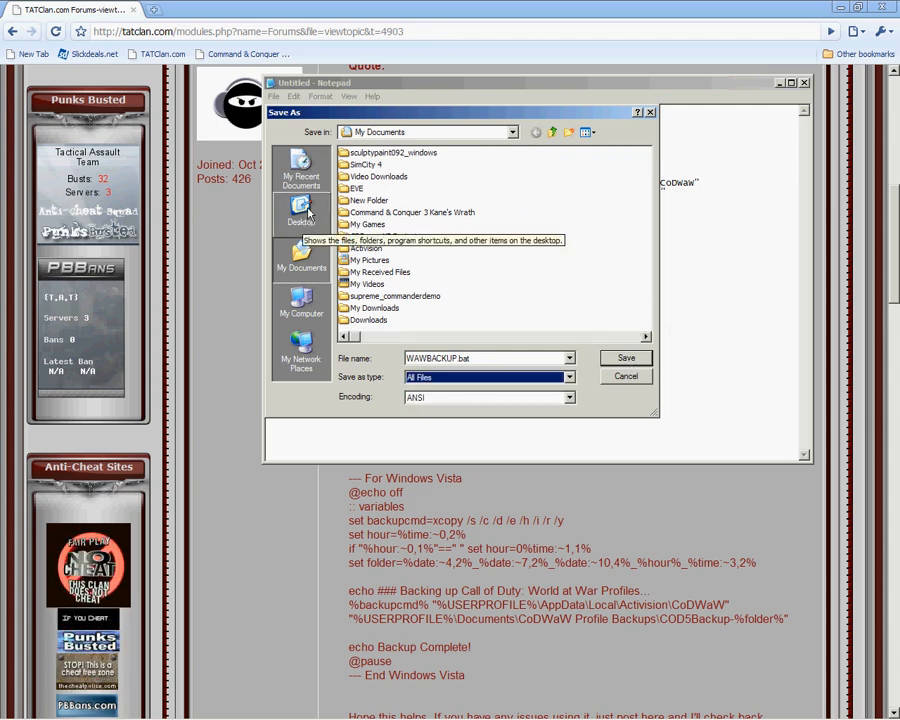
click(300, 212)
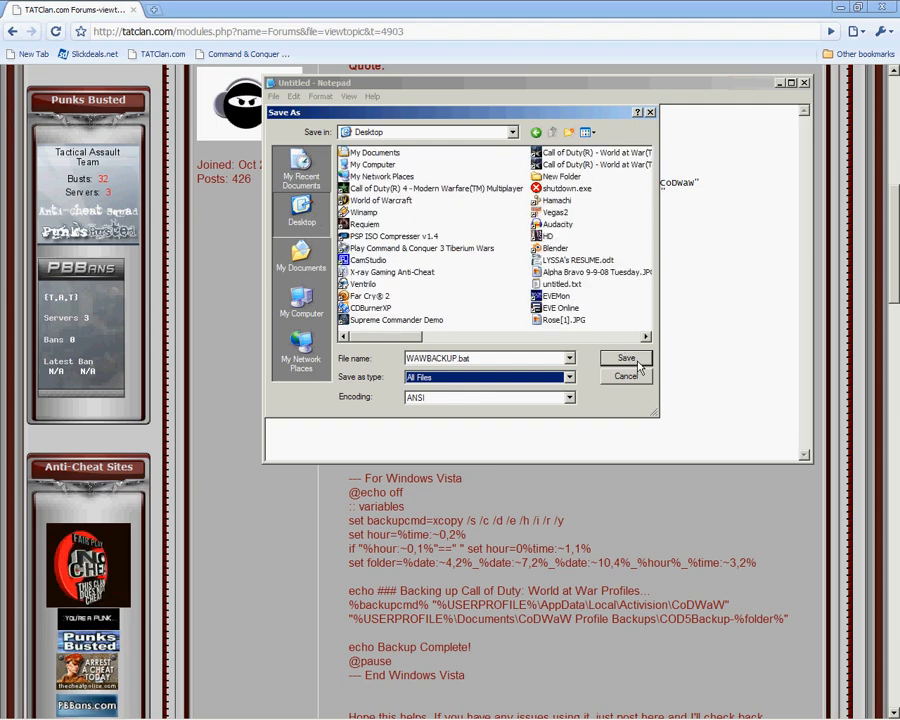
click(624, 358)
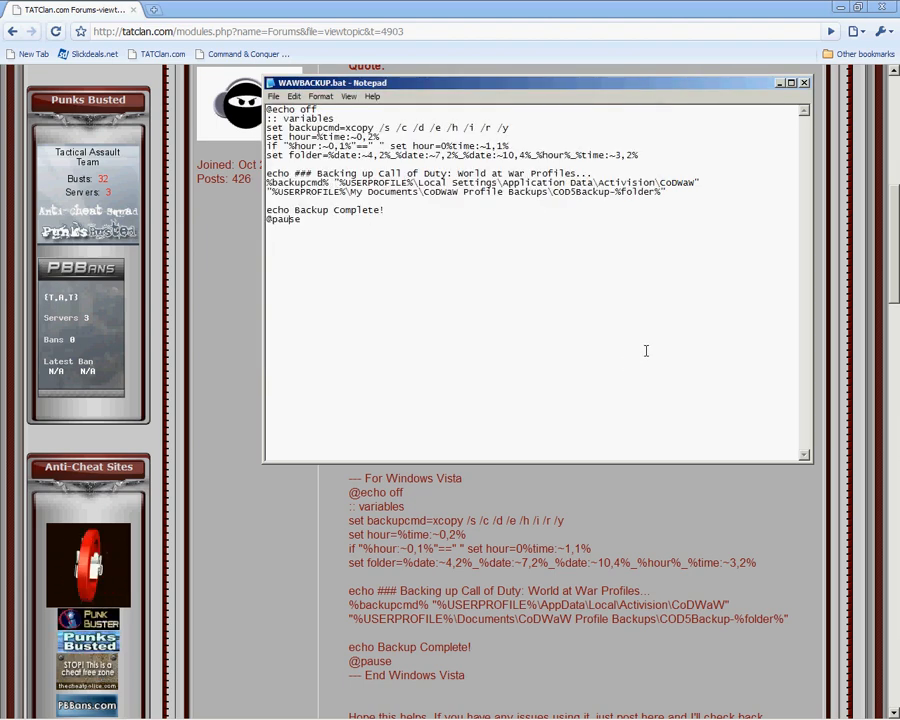